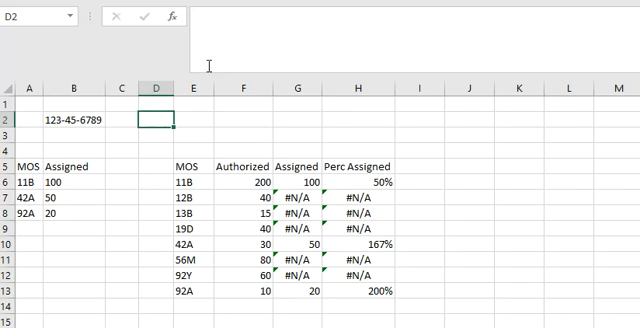
{"action": "type", "text": "="}
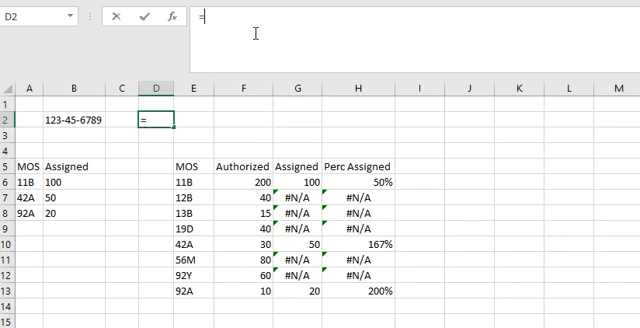
{"action": "type", "text": "TRIM"}
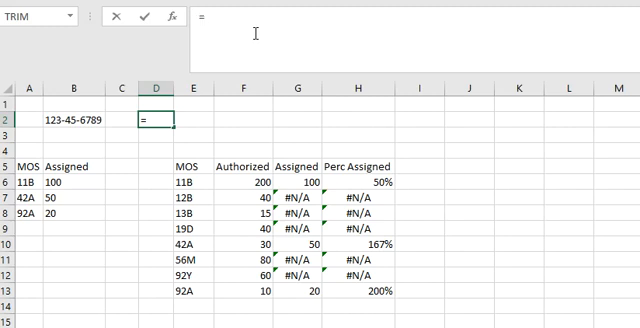
{"action": "type", "text": "Left(B2"}
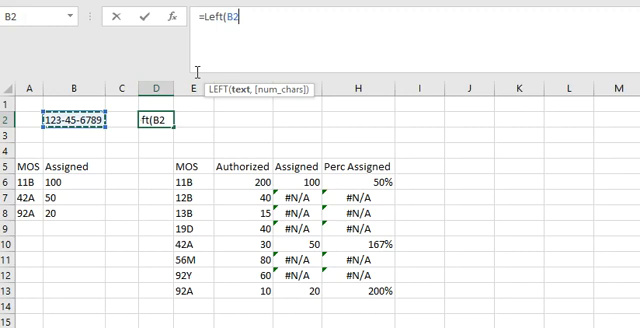
{"action": "type", "text": ",3)"}
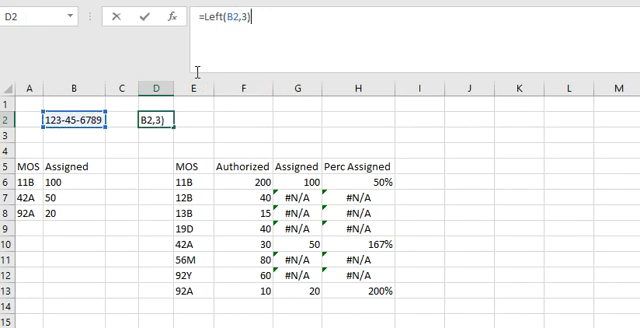
{"action": "type", "text": "&Mid(B2"}
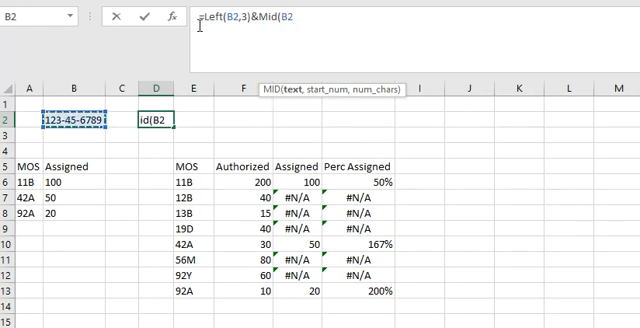
{"action": "type", "text": ",5,"}
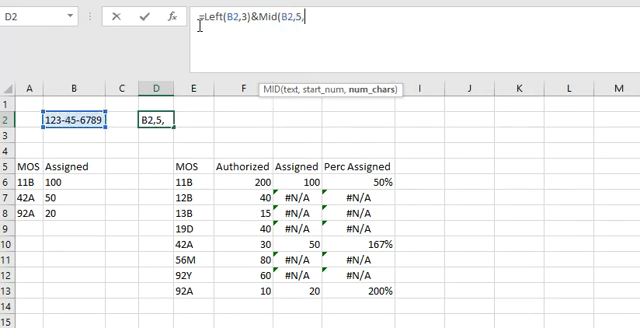
{"action": "type", "text": "2)"}
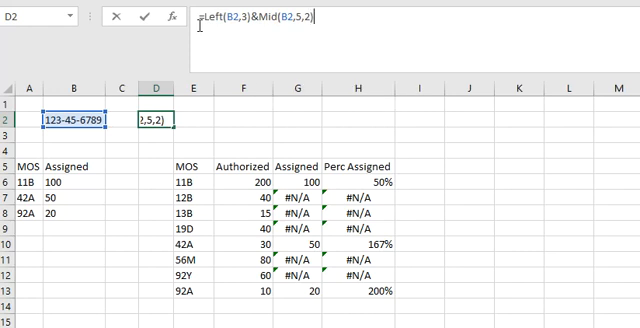
{"action": "type", "text": "&Right("}
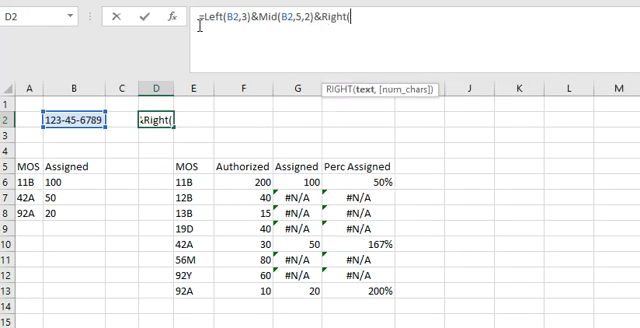